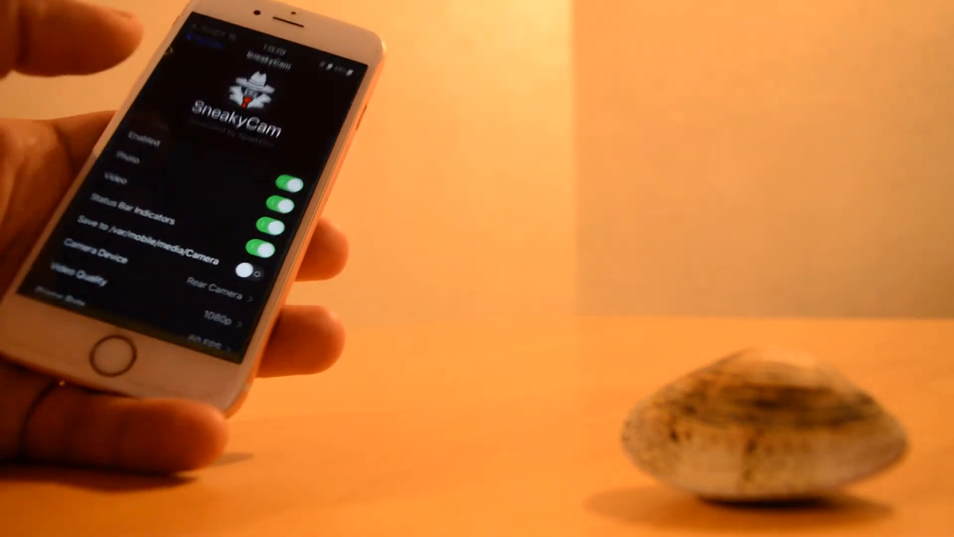
pyautogui.scroll(-3)
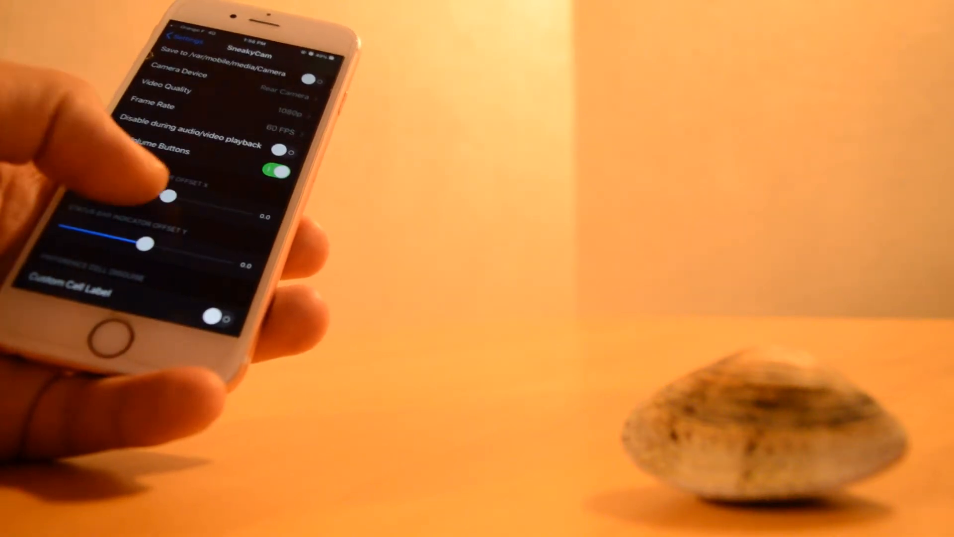
pyautogui.scroll(-3)
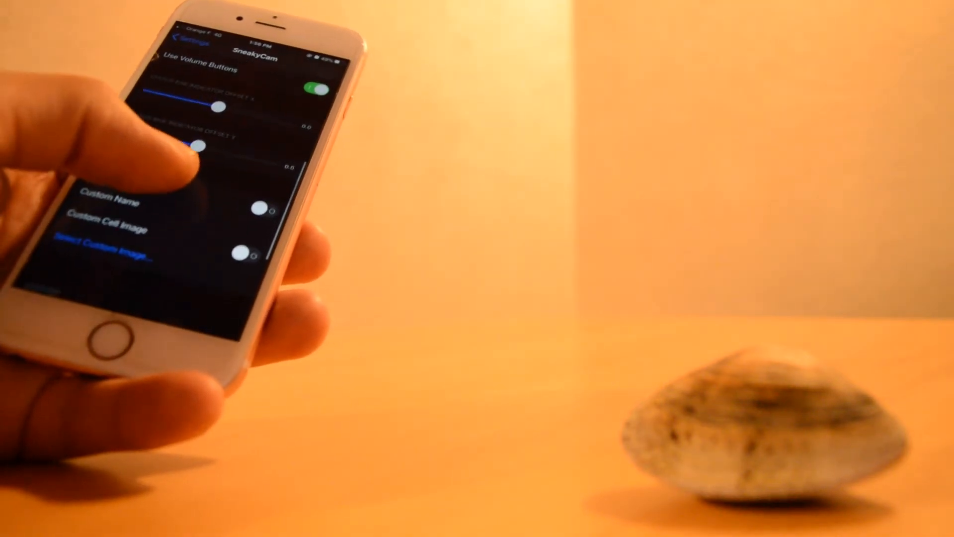